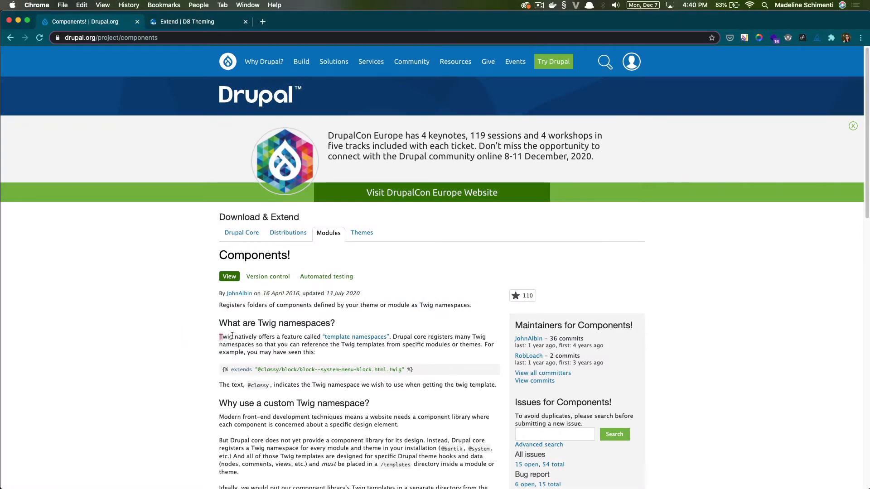
Review the Twig namespaces note and inspect the accordion component files under patterns.
{"action": "left_click_drag", "start_coordinate": [220, 337], "coordinate": [405, 337]}
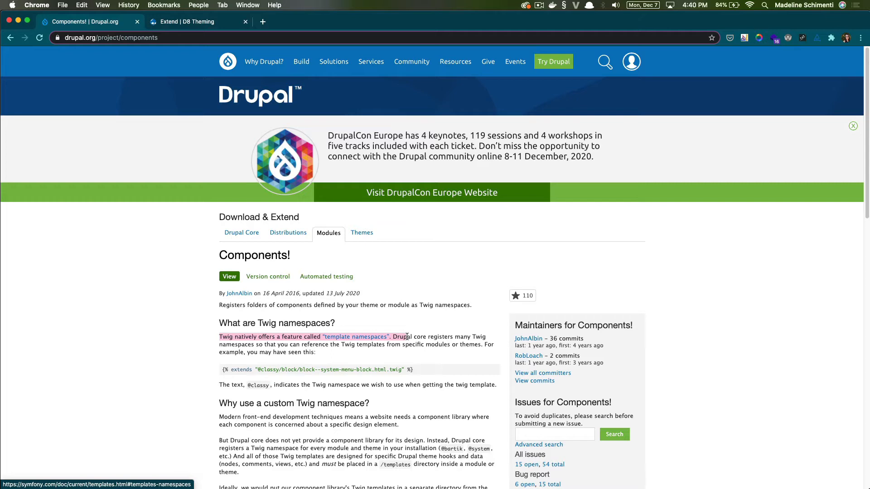
{"action": "mouse_move", "coordinate": [255, 372]}
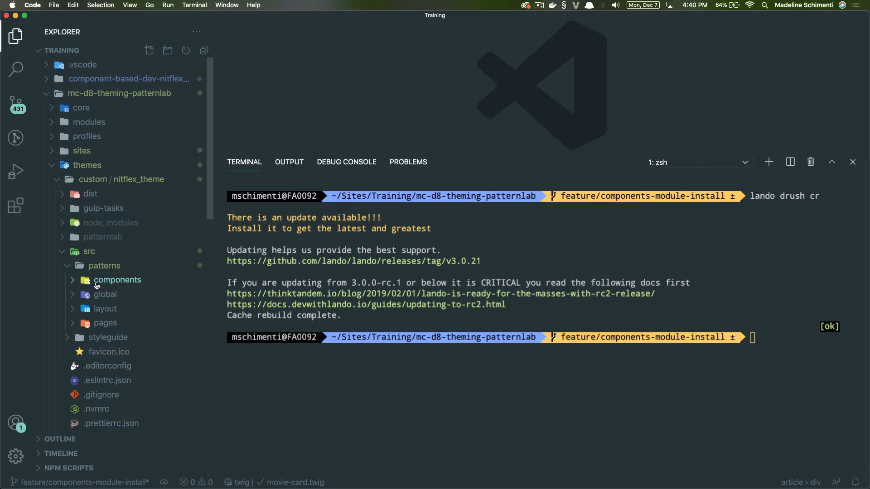
{"action": "left_click", "coordinate": [117, 280]}
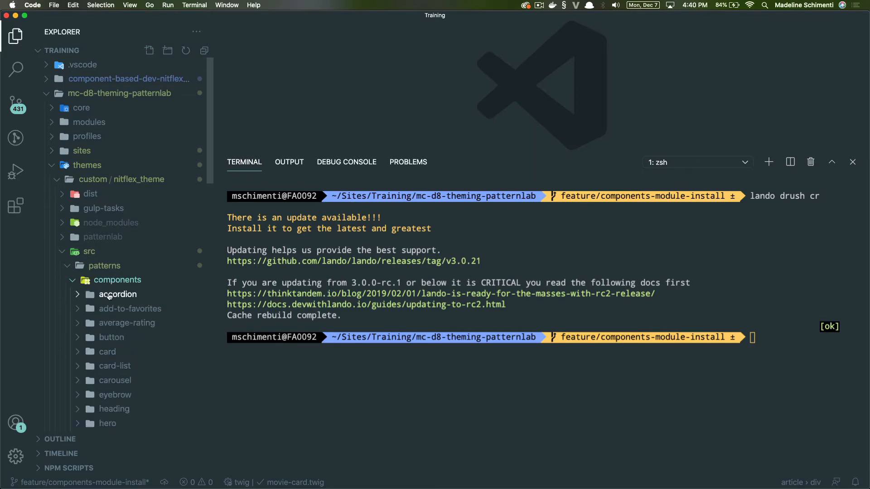
{"action": "left_click", "coordinate": [117, 294]}
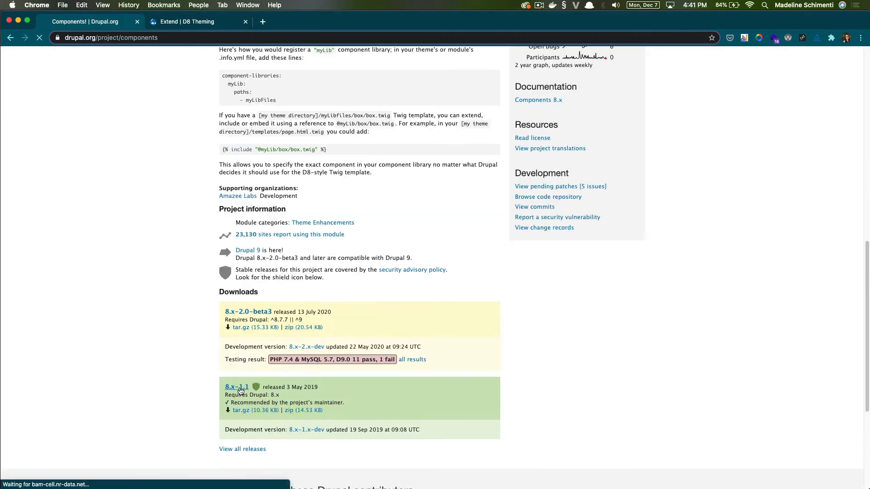
Check the 8.x-1.1 release and run composer require 'drupal/components:^1.1' in the terminal.
{"action": "left_click", "coordinate": [236, 387]}
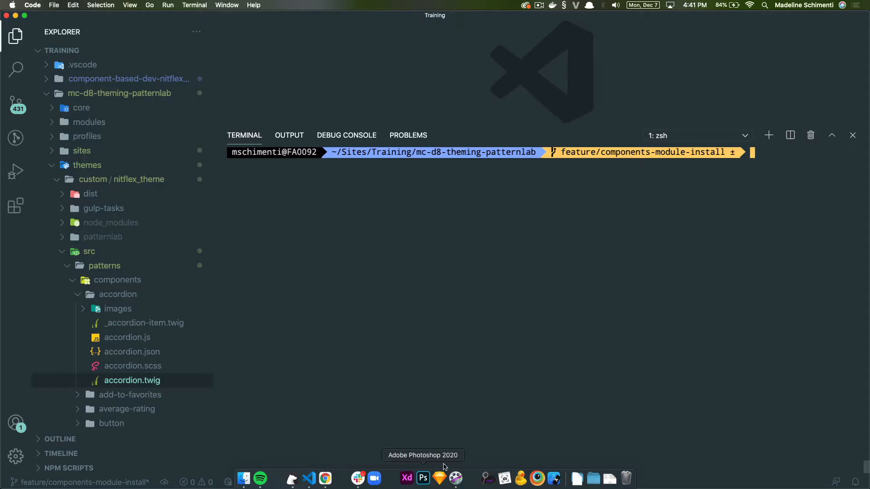
{"action": "type", "text": "composer require 'drupal/components:^1.1'"}
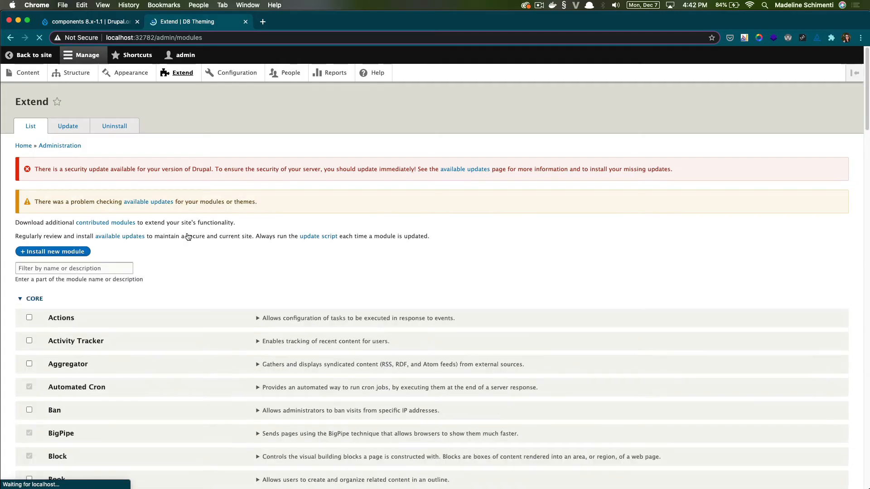
Filter the Extend list by 'compon' so only Component Libraries remains.
{"action": "type", "text": "c"}
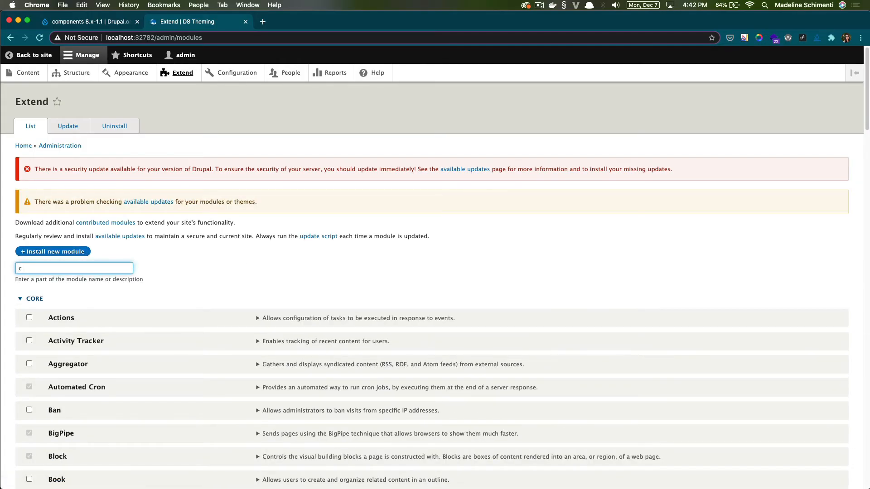
{"action": "type", "text": "ompon"}
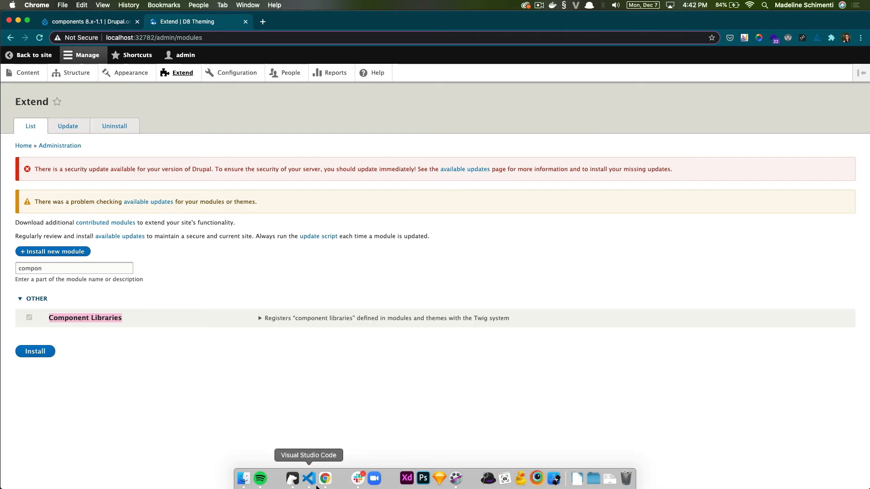
Create a folder named templates under the theme's src directory in the Explorer.
{"action": "left_click", "coordinate": [293, 478]}
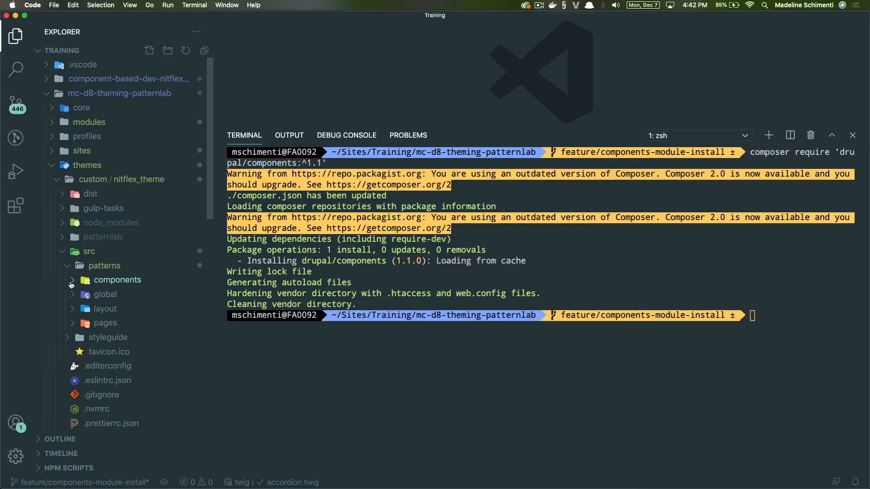
{"action": "left_click", "coordinate": [89, 251]}
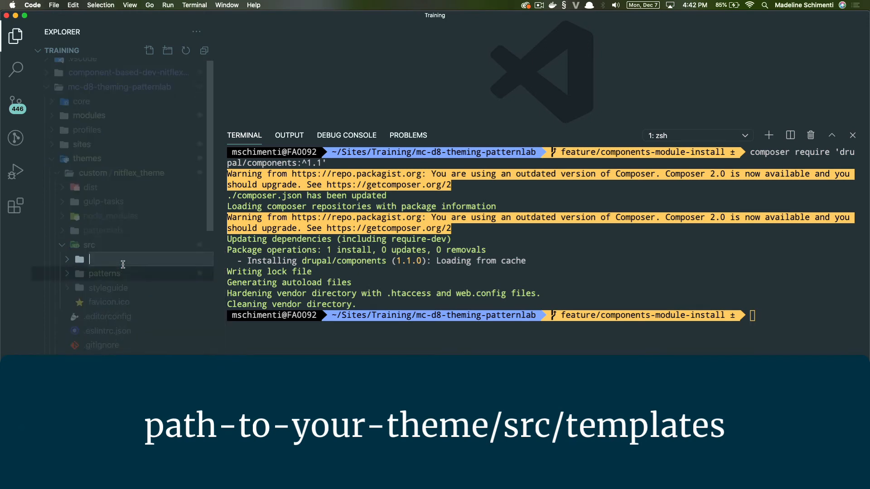
{"action": "type", "text": "templates"}
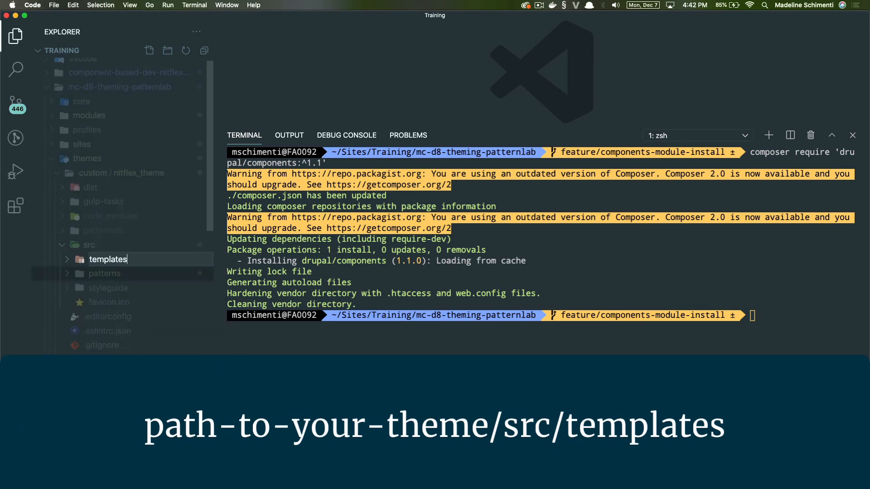